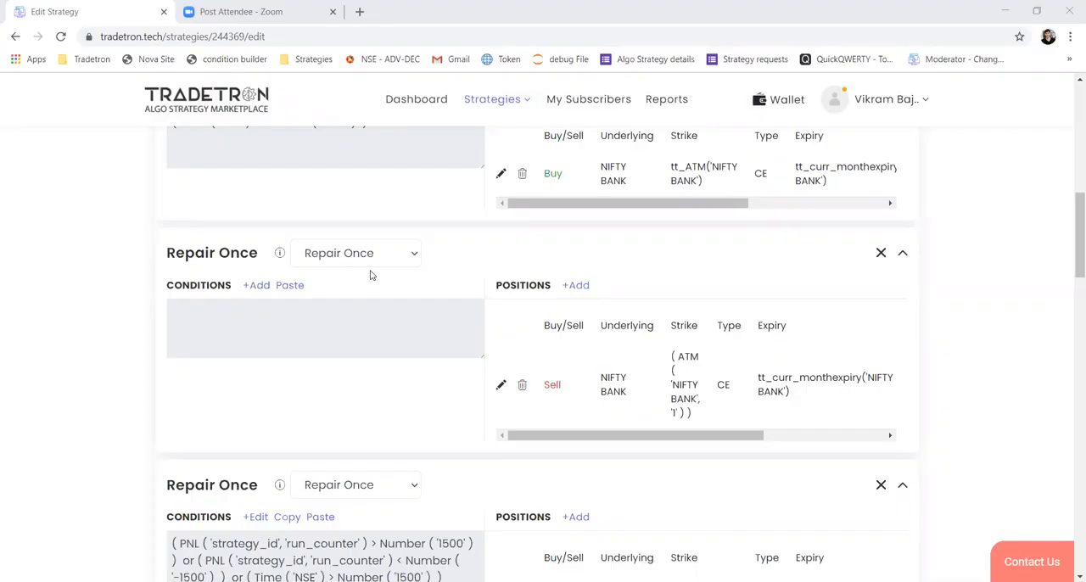
{"action": "mouse_move", "coordinate": [413, 265]}
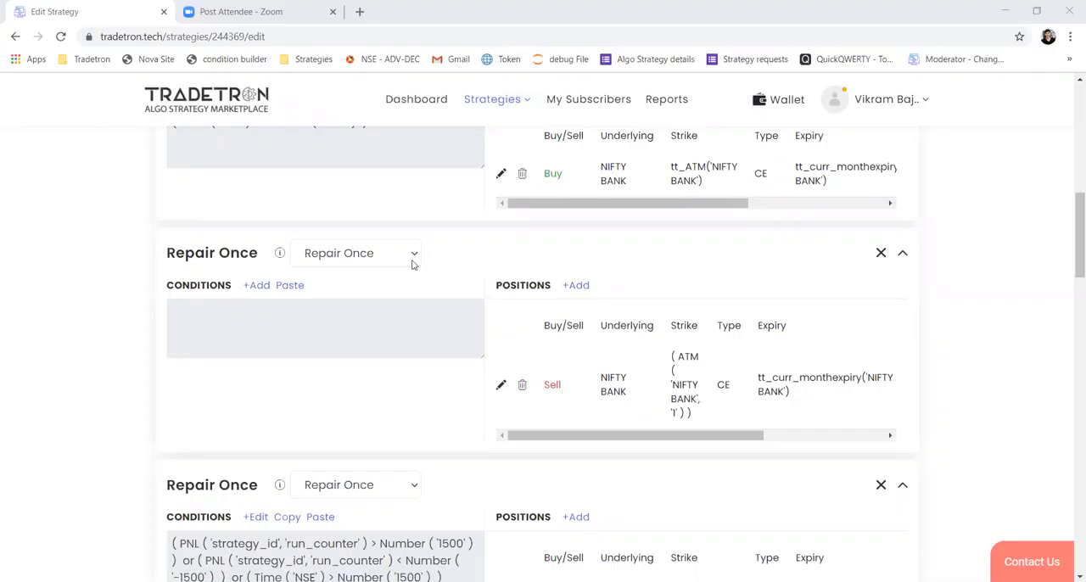
{"action": "mouse_move", "coordinate": [1070, 280]}
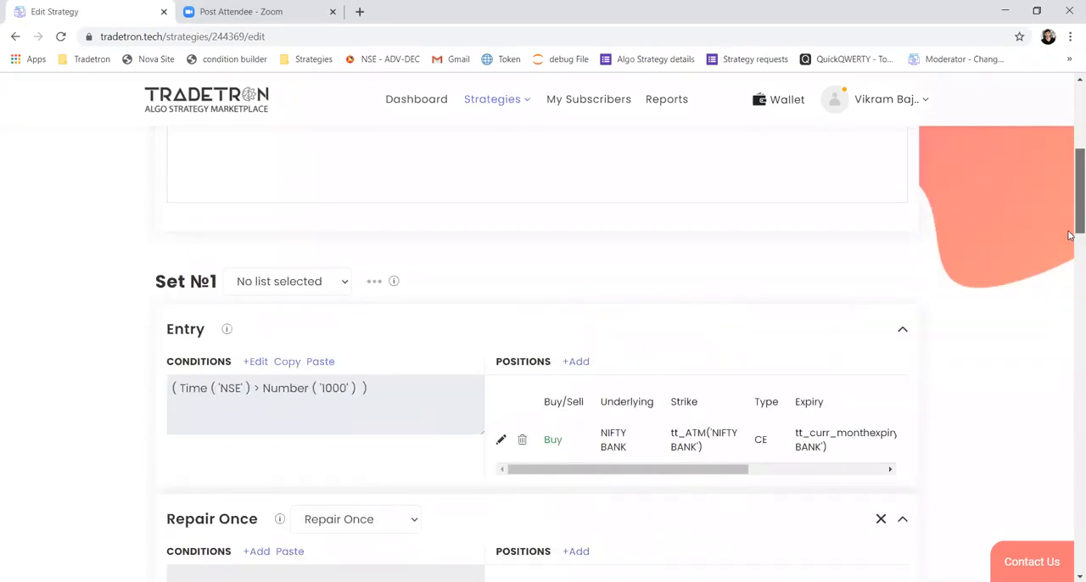
{"action": "mouse_move", "coordinate": [686, 528]}
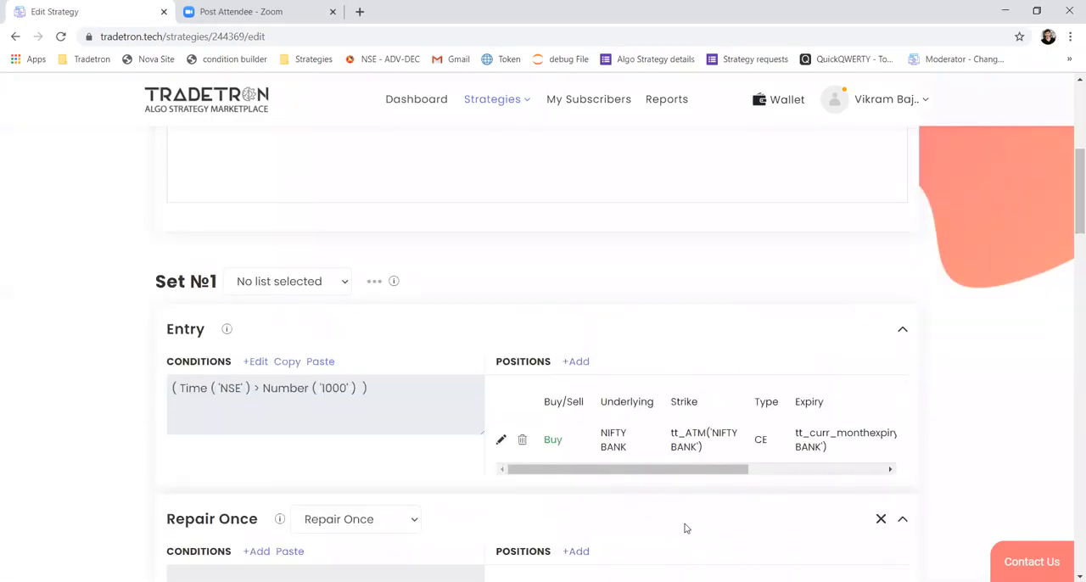
{"action": "mouse_move", "coordinate": [669, 457]}
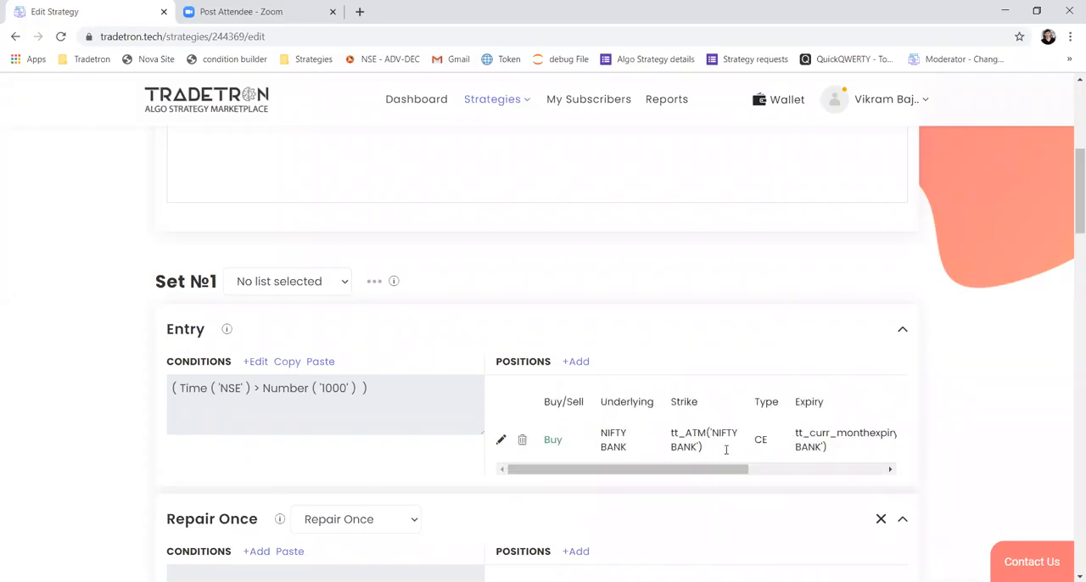
{"action": "mouse_move", "coordinate": [1069, 241]}
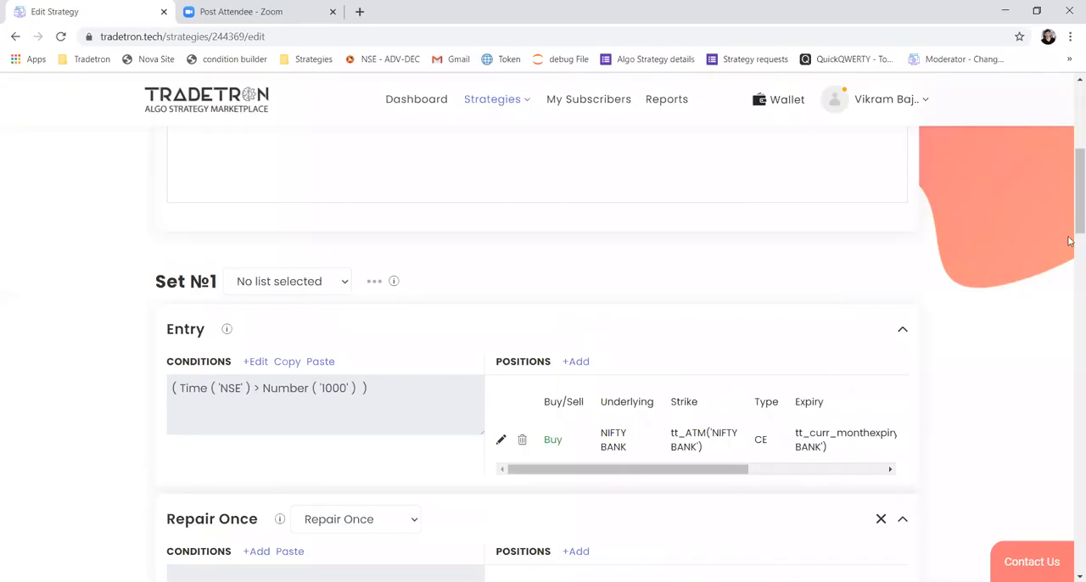
{"action": "mouse_move", "coordinate": [610, 438]}
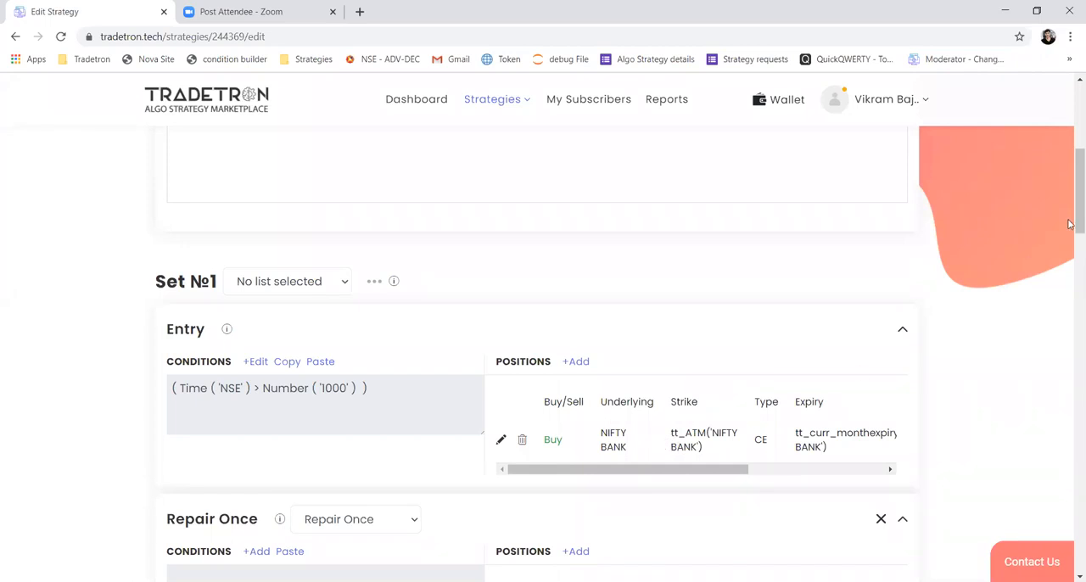
{"action": "mouse_move", "coordinate": [1070, 261]}
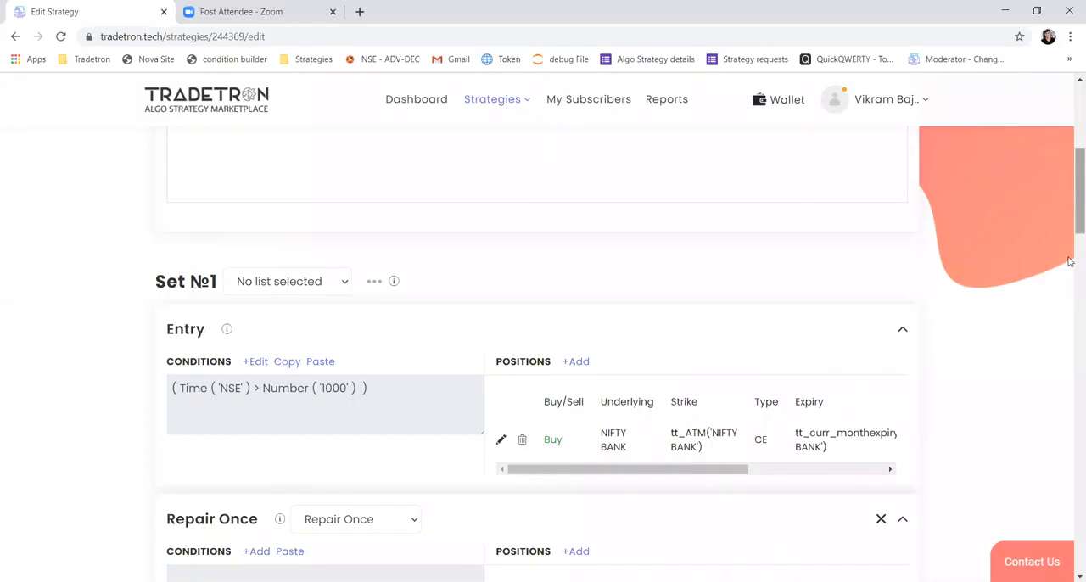
Add a Repair position on the NFO exchange as a NIFTY BANK put
{"action": "scroll", "scroll_direction": "down", "scroll_amount": 3}
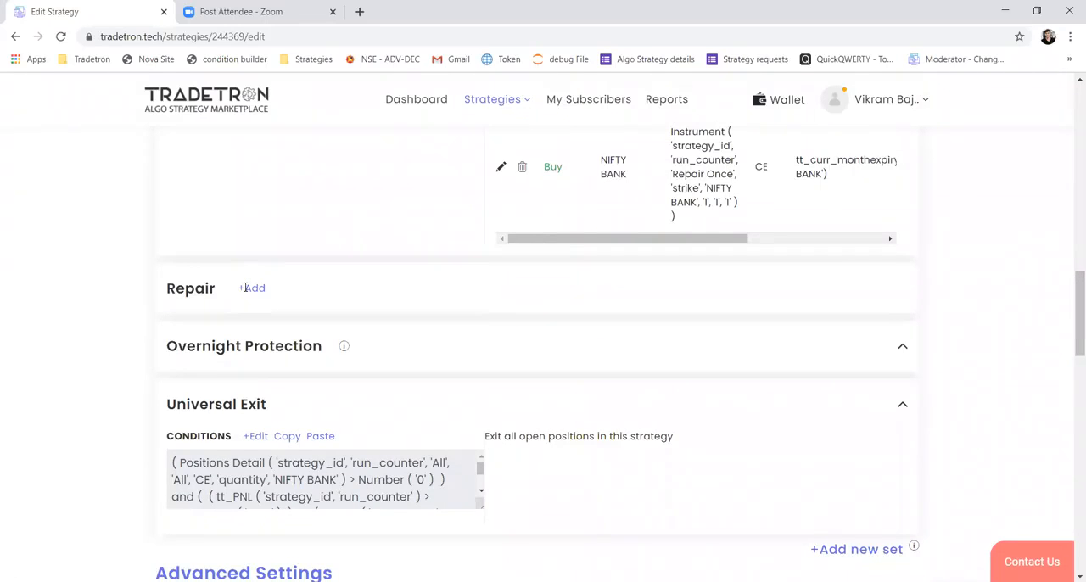
{"action": "left_click", "coordinate": [252, 288]}
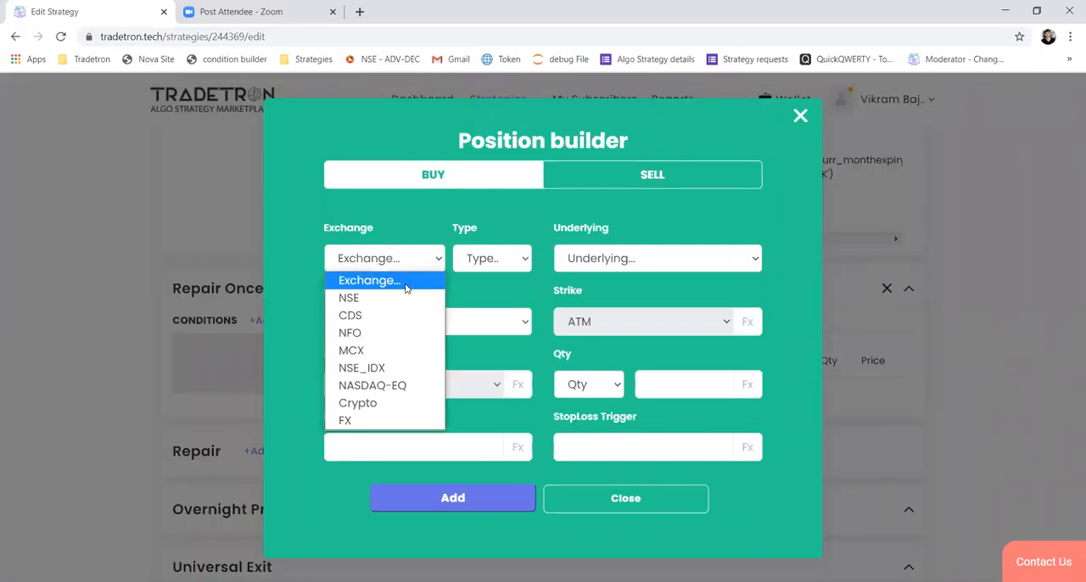
{"action": "left_click", "coordinate": [350, 332]}
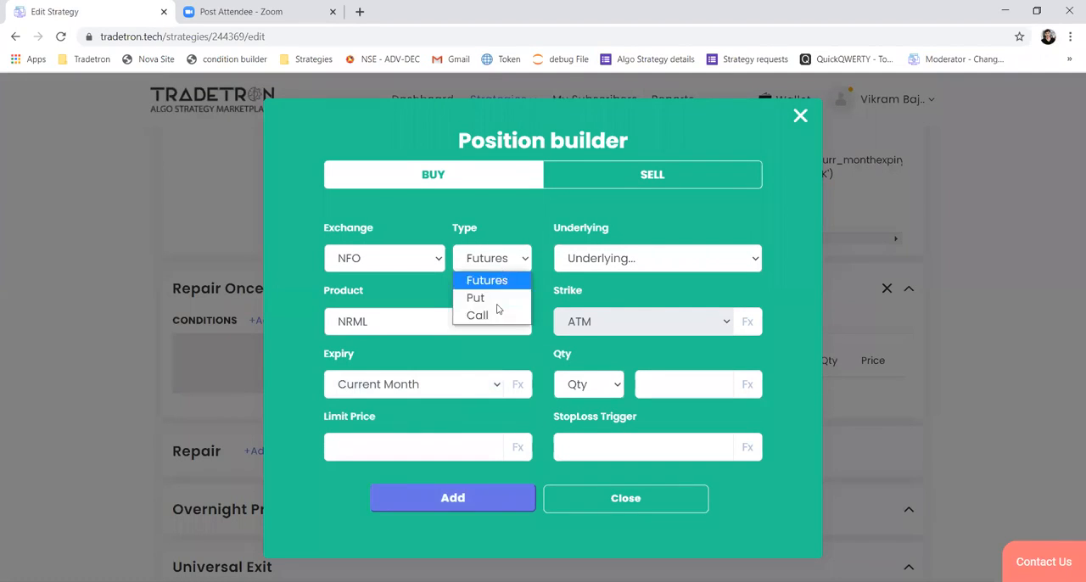
{"action": "left_click", "coordinate": [476, 297]}
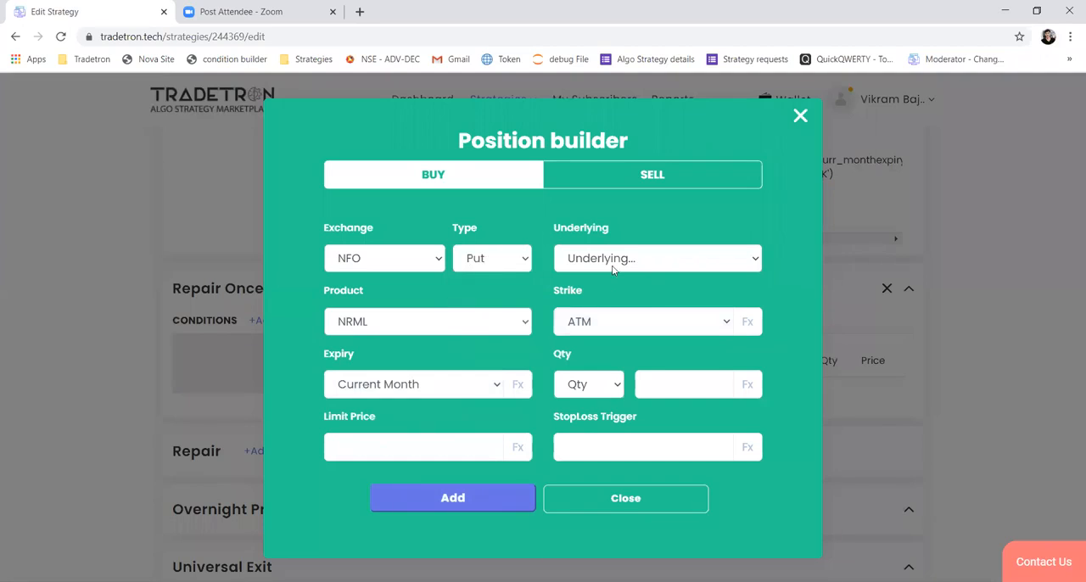
{"action": "left_click", "coordinate": [658, 258]}
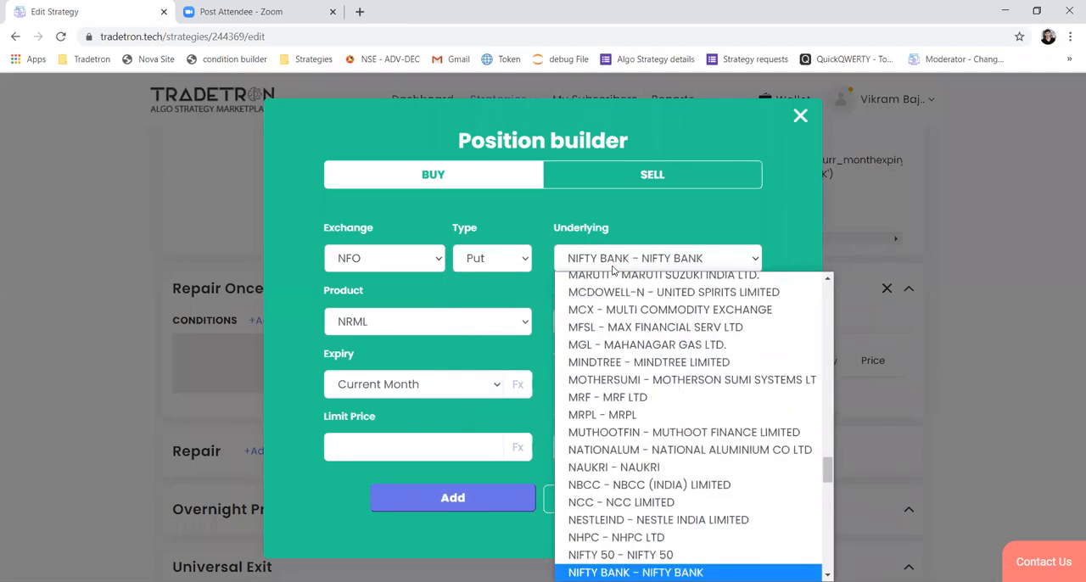
{"action": "left_click", "coordinate": [634, 572]}
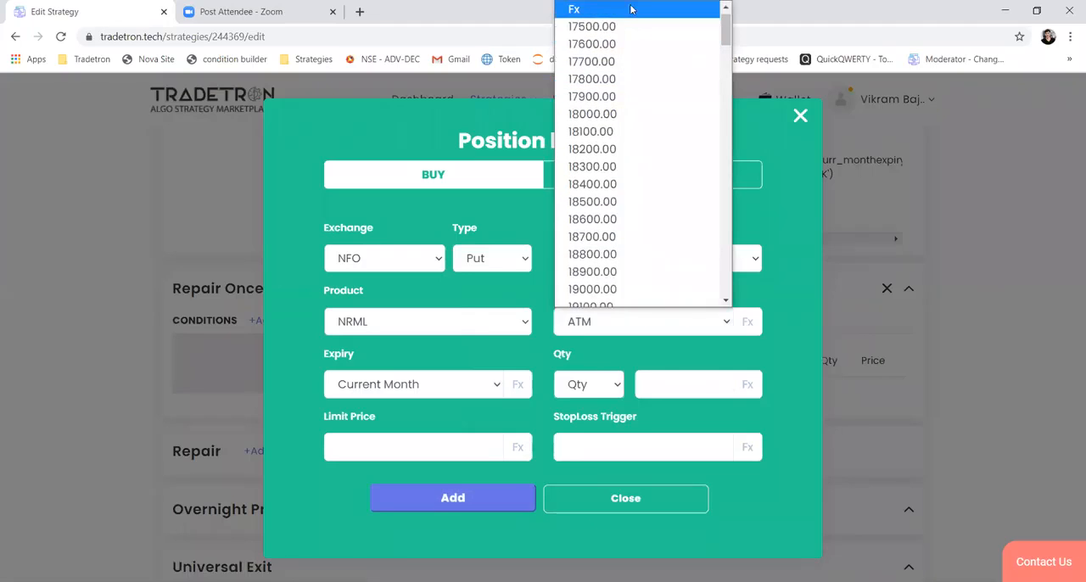
Switch the strike to a formula, replacing Traded Instrument with the Find Strike keyword
{"action": "left_click", "coordinate": [746, 321]}
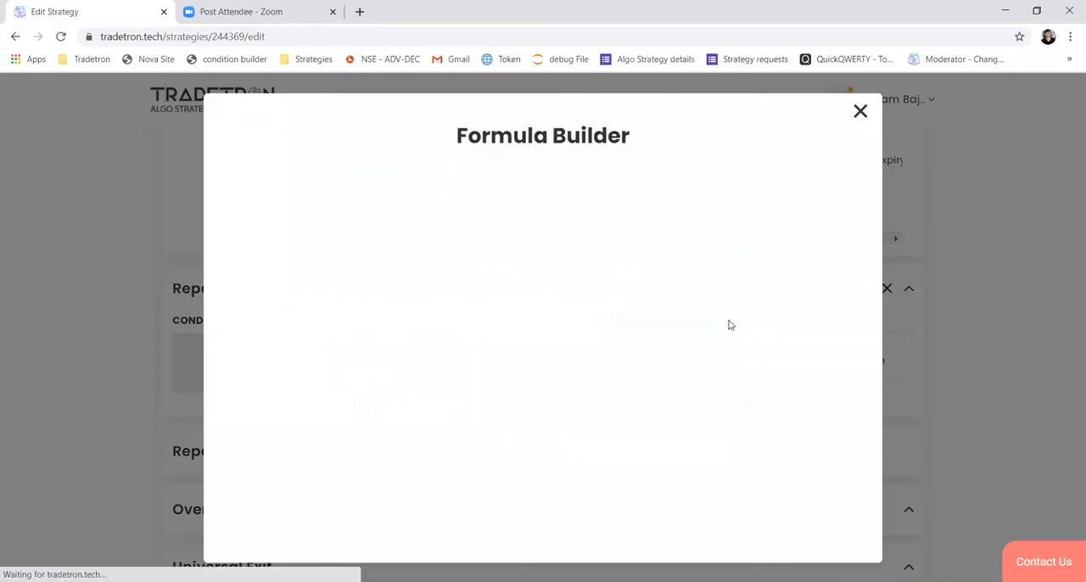
{"action": "left_click", "coordinate": [310, 213]}
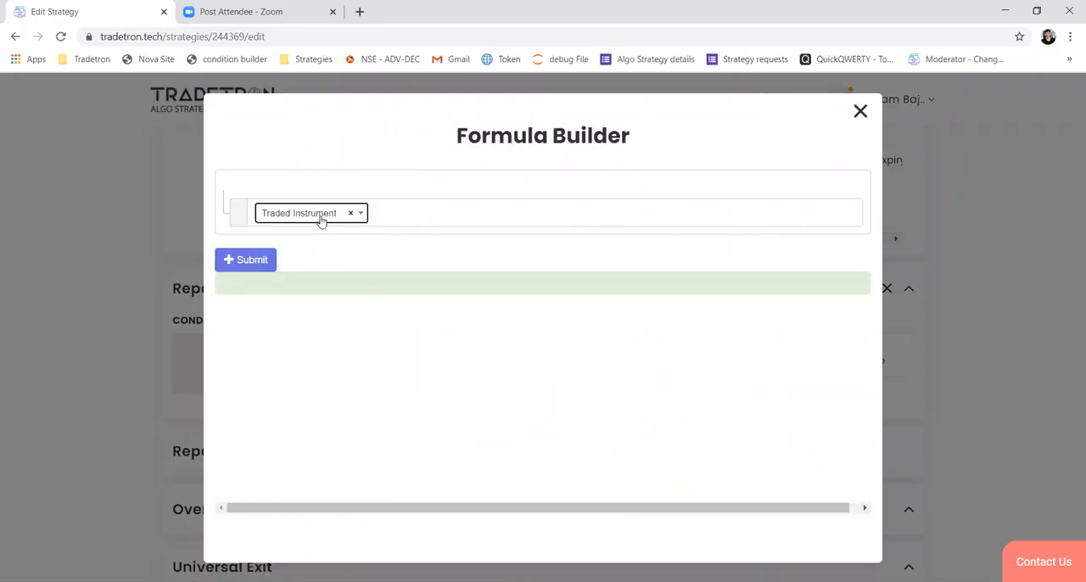
{"action": "left_click", "coordinate": [350, 213]}
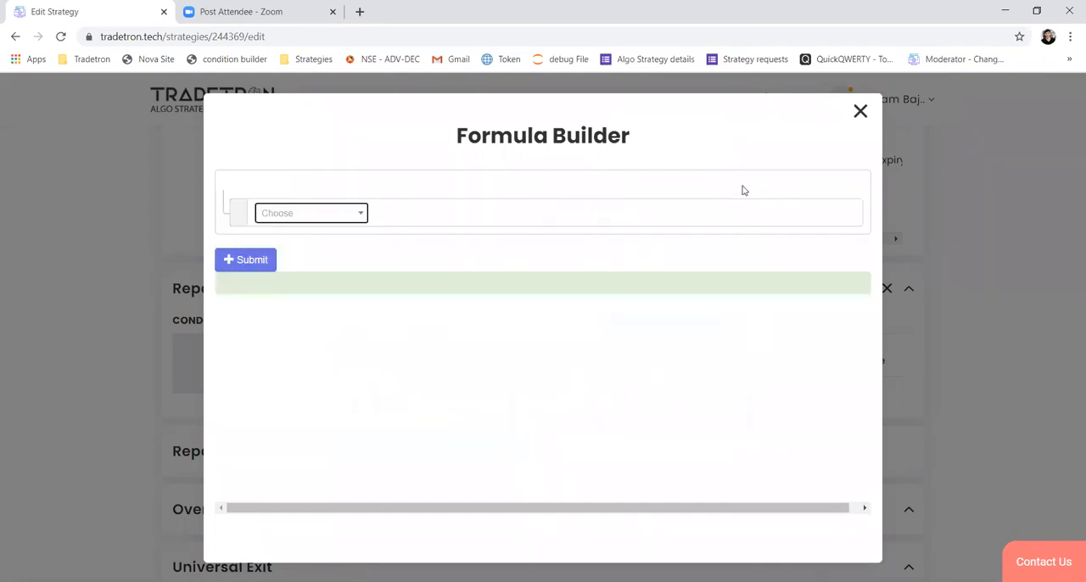
{"action": "type", "text": "fin"}
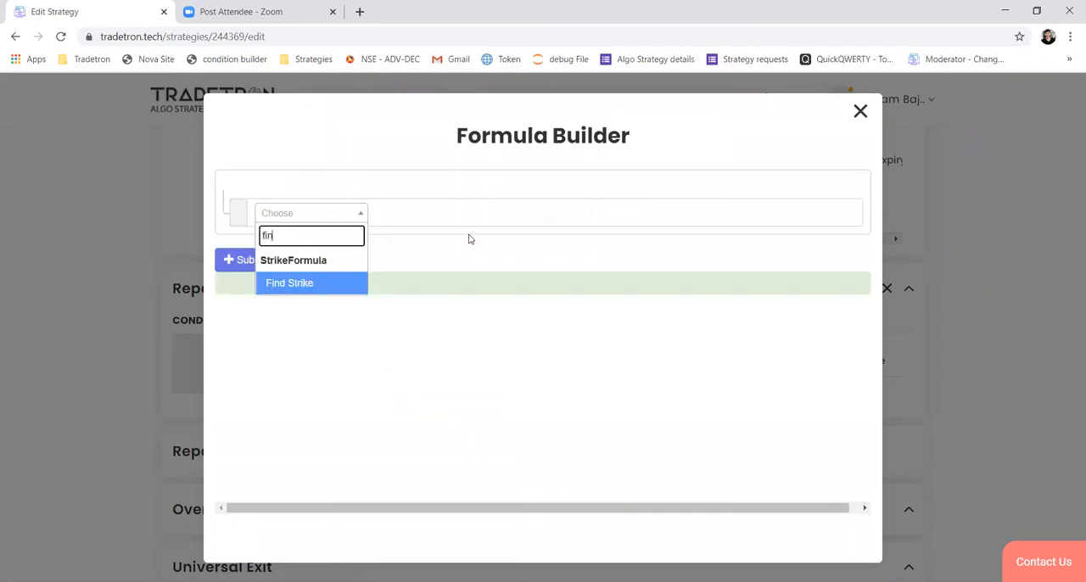
{"action": "left_click", "coordinate": [290, 282]}
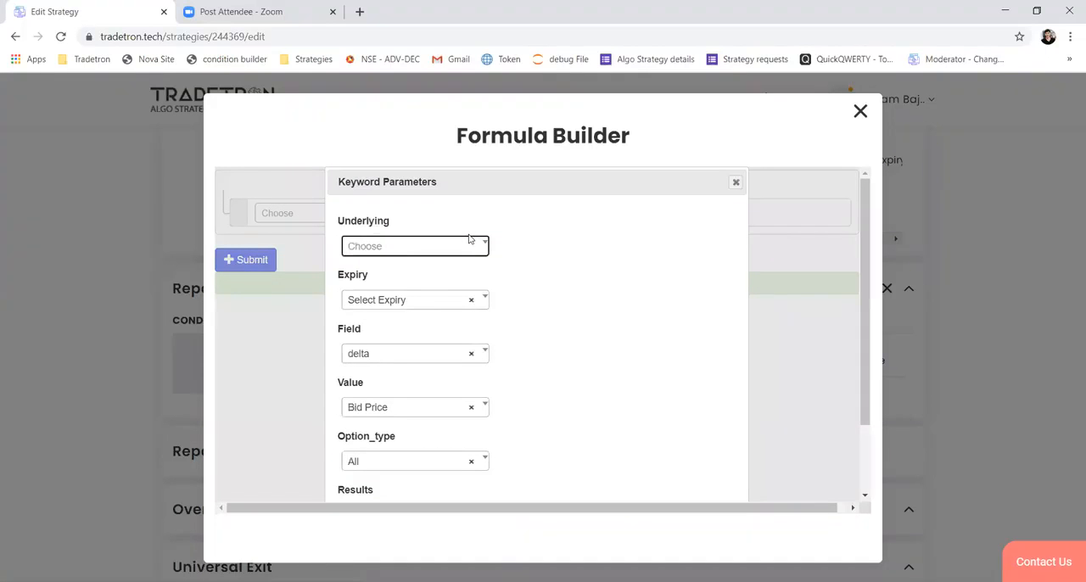
Set Find Strike parameters: NIFTY BANK underlying, ltp field, Traded Instrument value, PE option type
{"action": "left_click", "coordinate": [414, 245]}
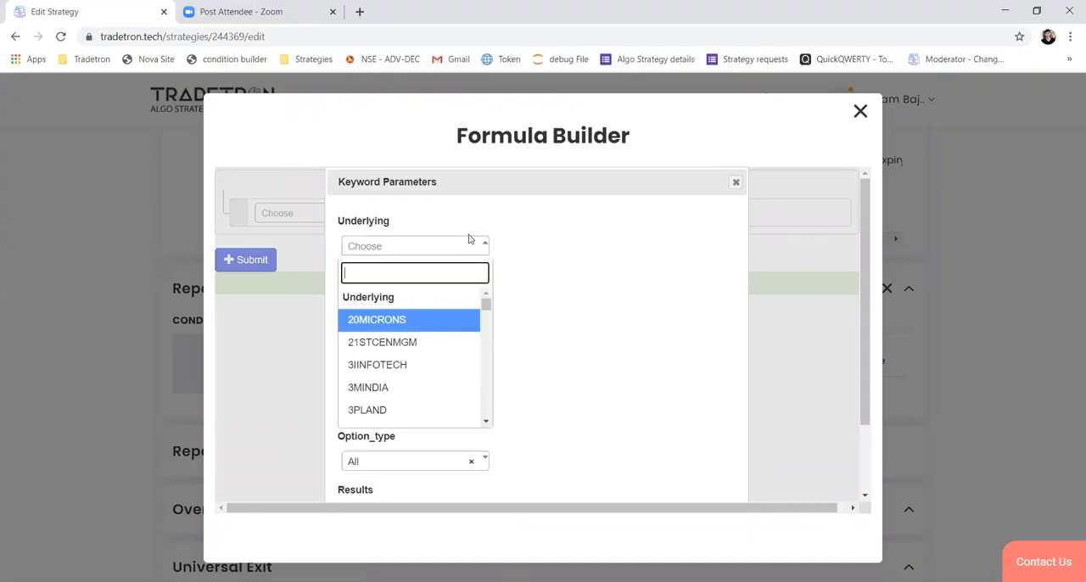
{"action": "type", "text": "nifty"}
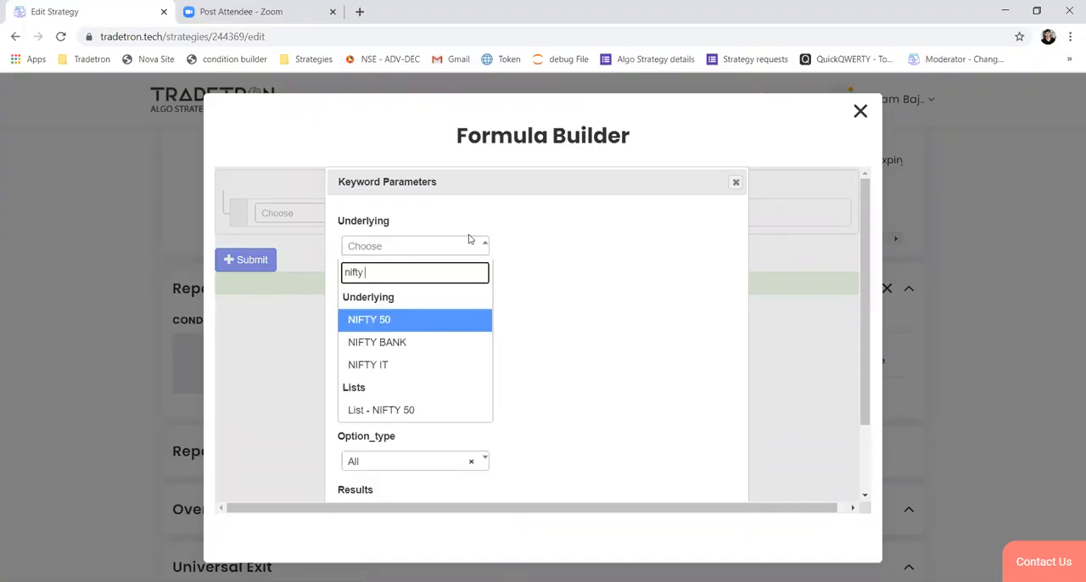
{"action": "left_click", "coordinate": [376, 342]}
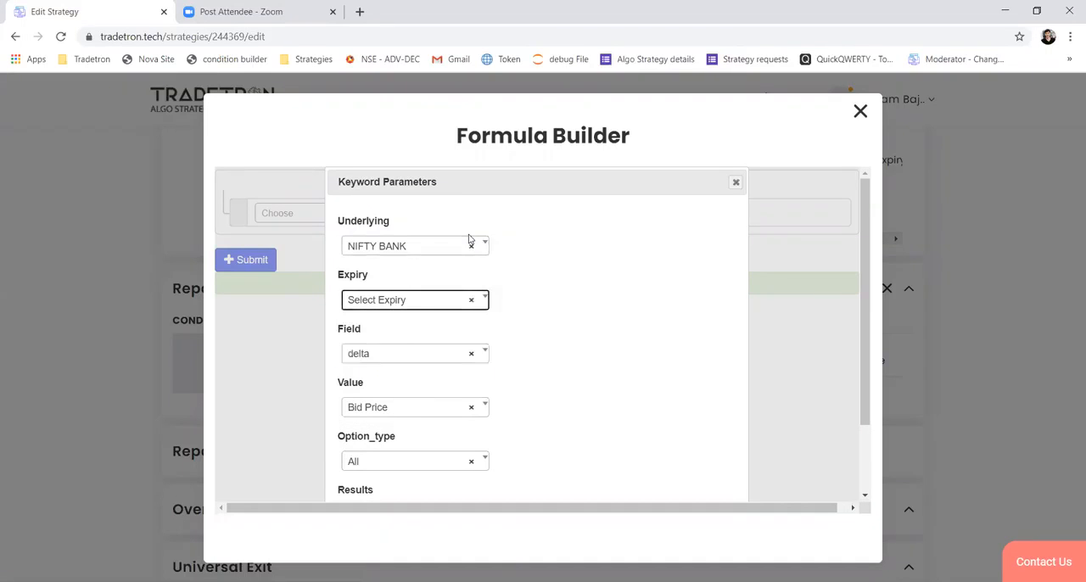
{"action": "left_click", "coordinate": [415, 353]}
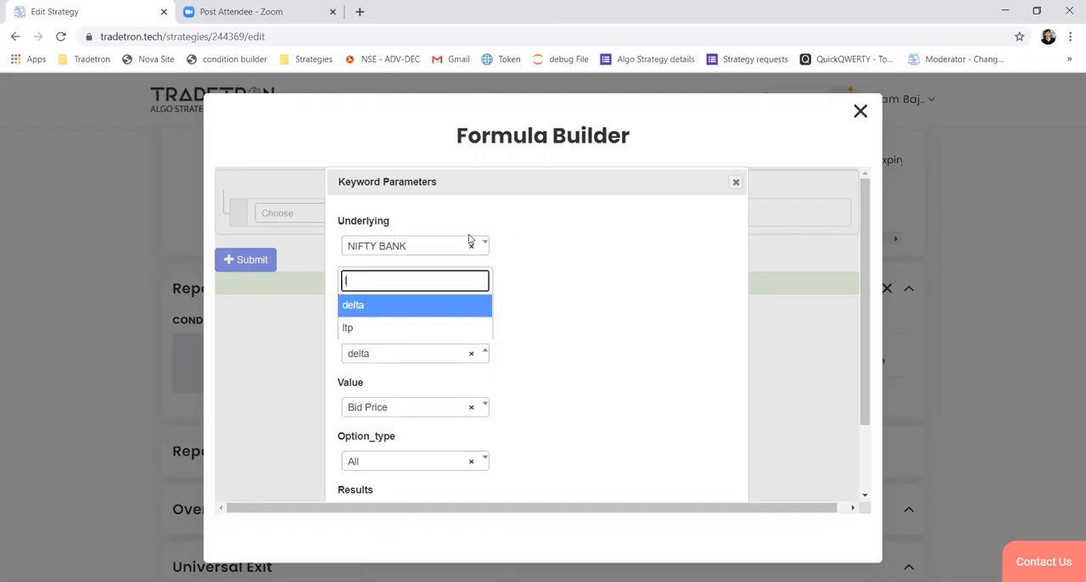
{"action": "left_click", "coordinate": [348, 328]}
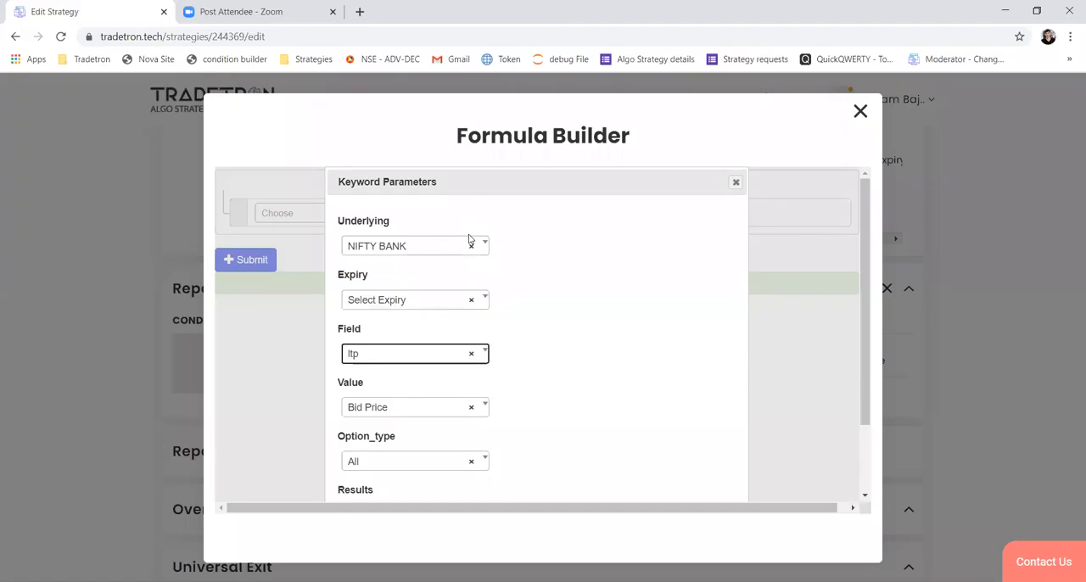
{"action": "left_click", "coordinate": [415, 246]}
{"action": "type", "text": "traded"}
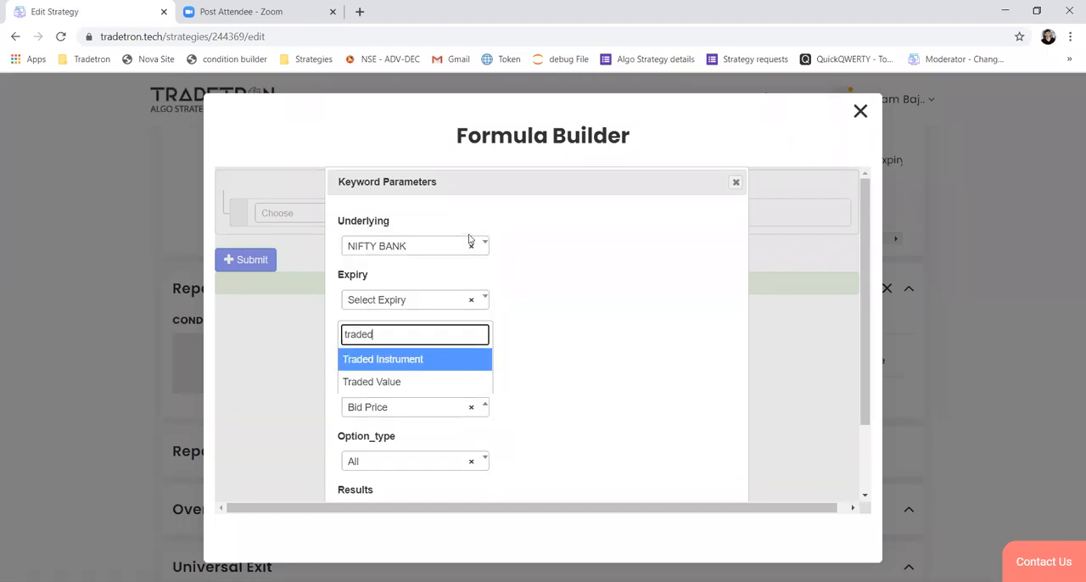
{"action": "left_click", "coordinate": [382, 359]}
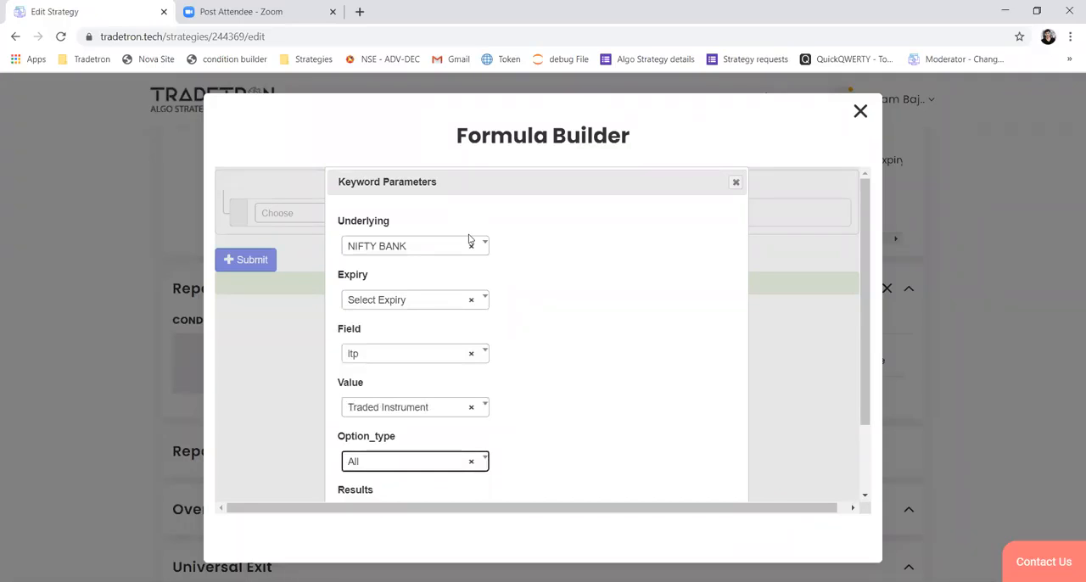
{"action": "scroll", "scroll_direction": "down", "scroll_amount": 3}
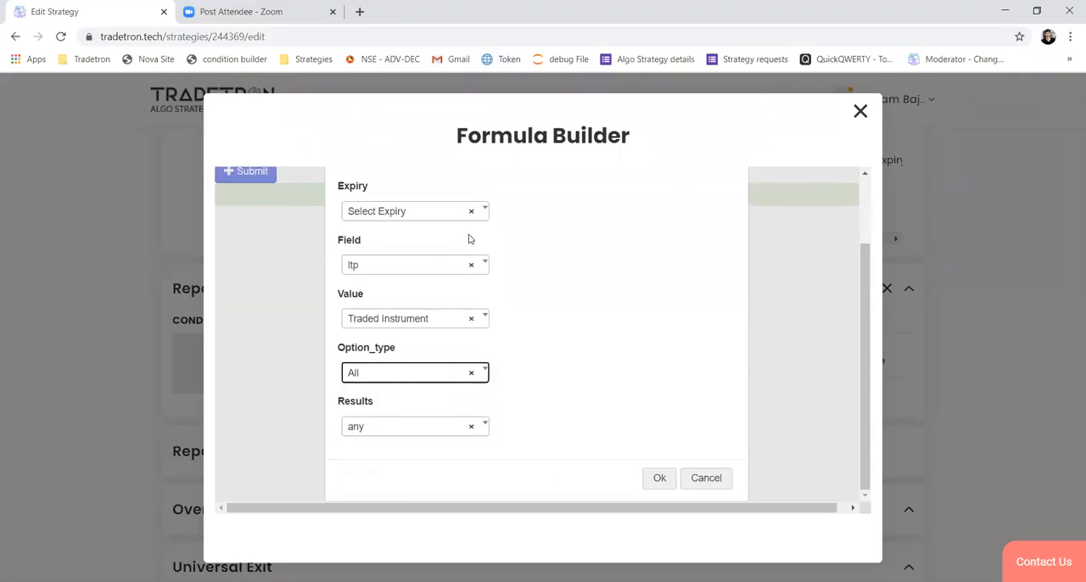
{"action": "mouse_move", "coordinate": [438, 349]}
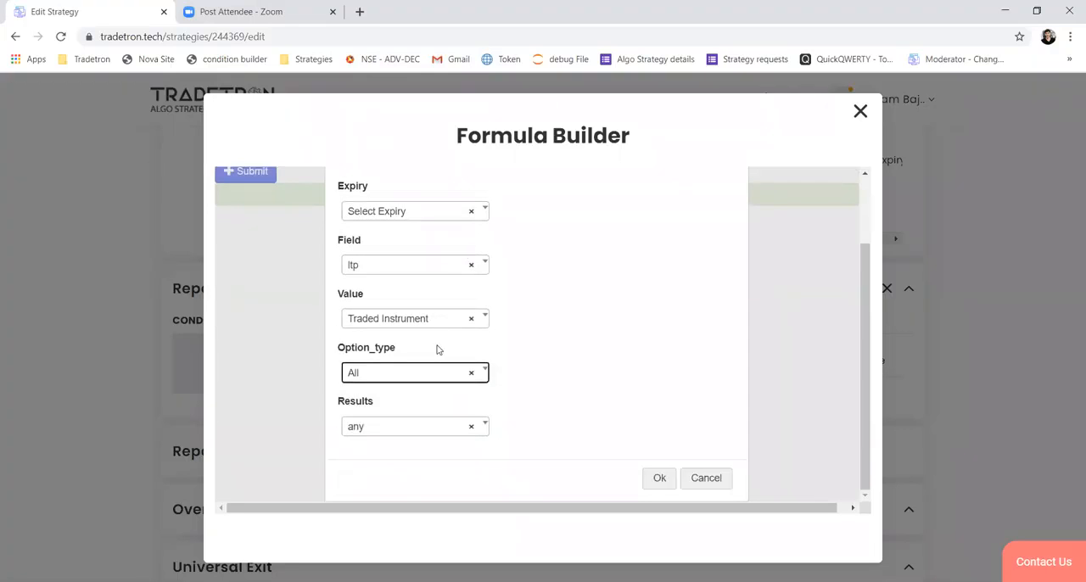
{"action": "left_click", "coordinate": [415, 372]}
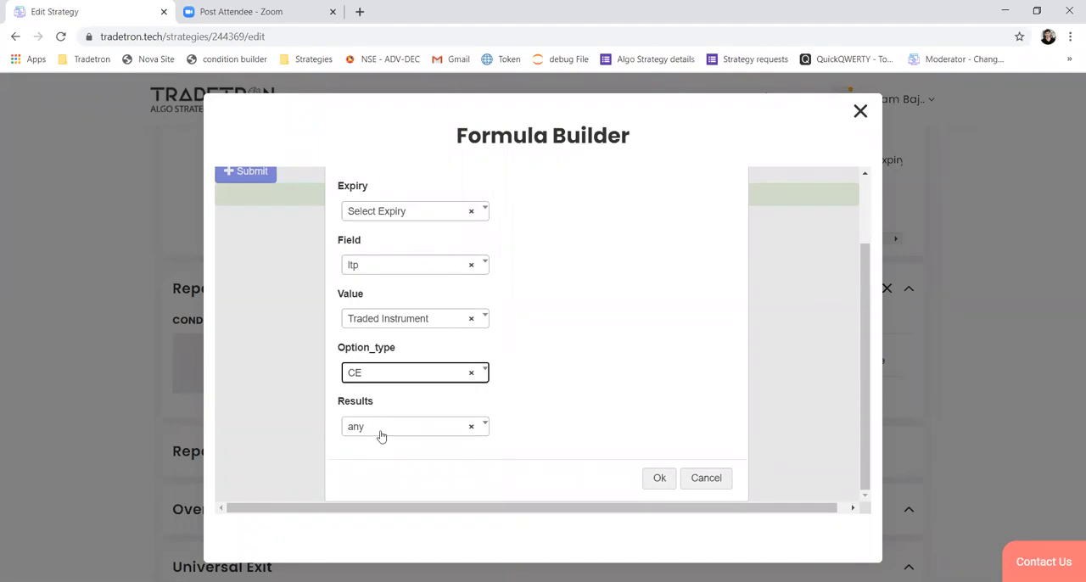
{"action": "left_click", "coordinate": [414, 371]}
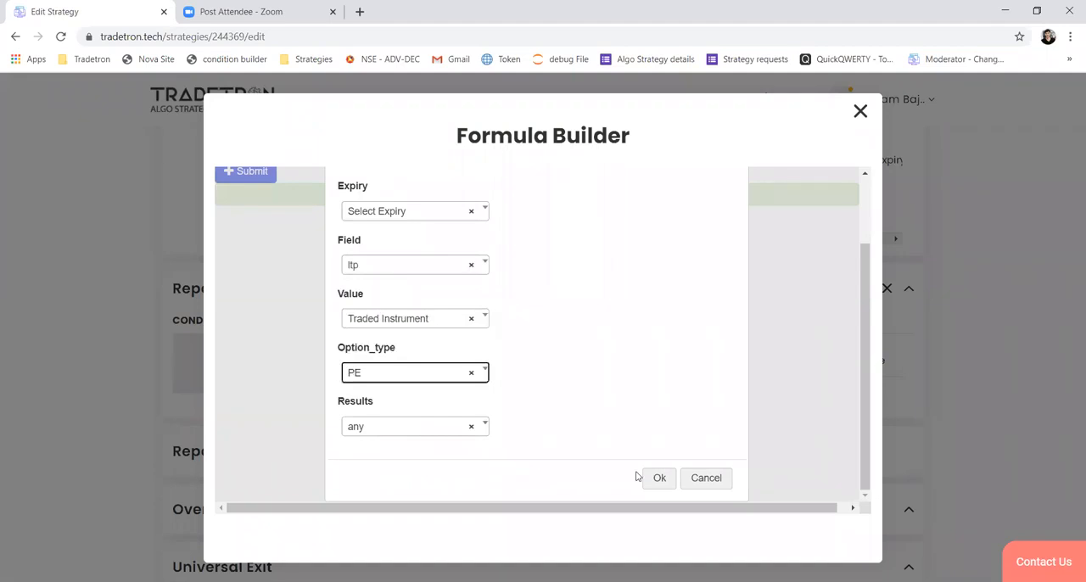
Confirm the parameters, set weekly expiry, and give Traded Instrument a NIFTY BANK underlying and set number
{"action": "left_click", "coordinate": [659, 478]}
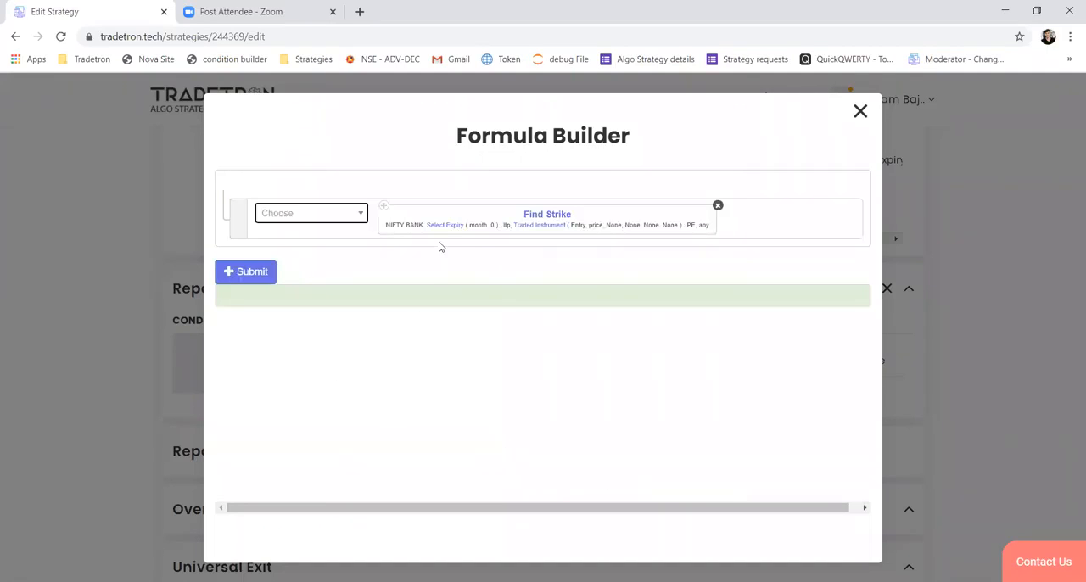
{"action": "left_click", "coordinate": [444, 225]}
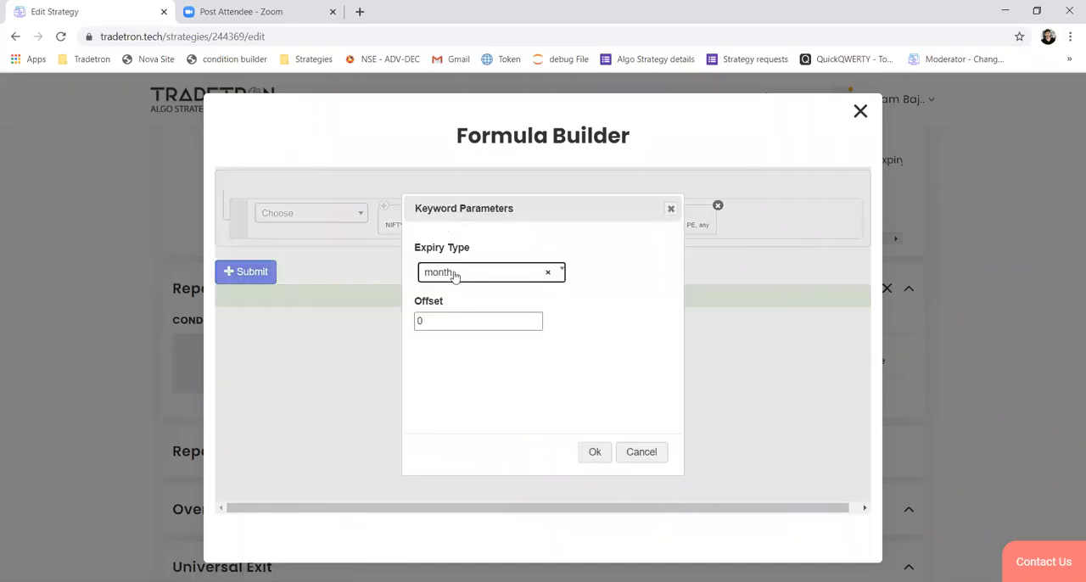
{"action": "left_click", "coordinate": [594, 452]}
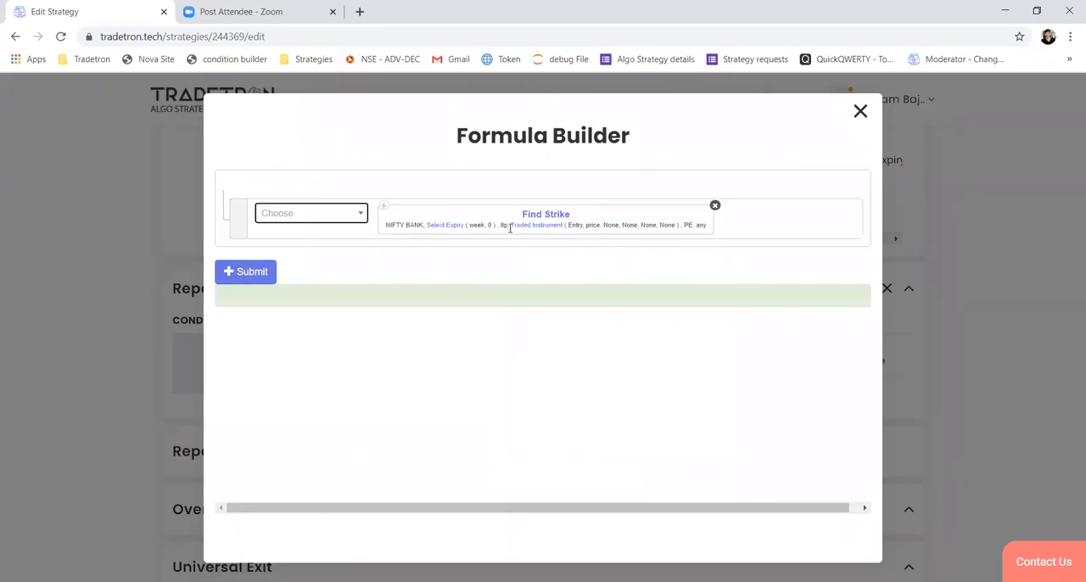
{"action": "mouse_move", "coordinate": [549, 231]}
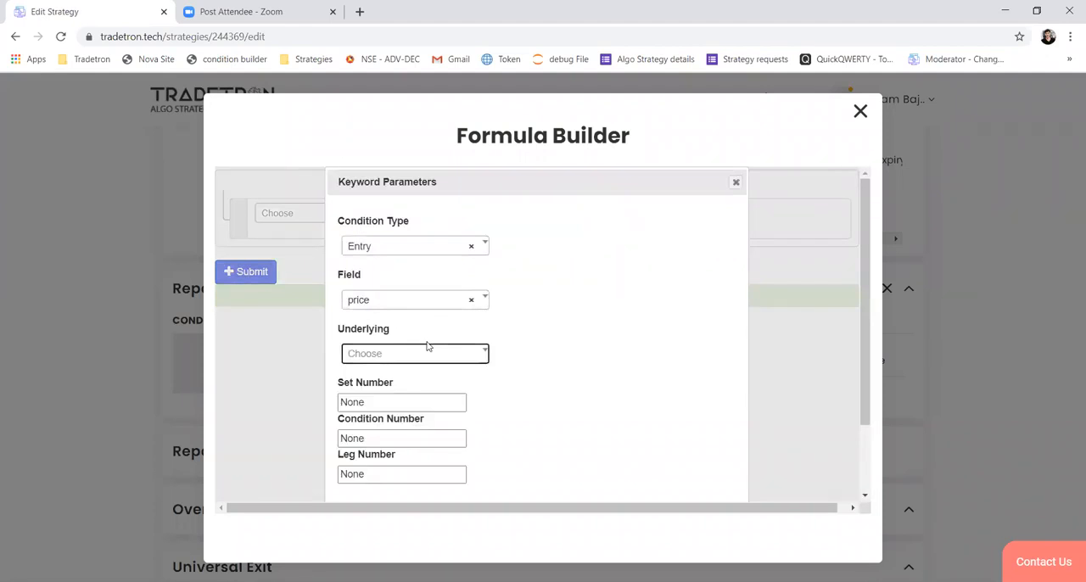
{"action": "left_click", "coordinate": [415, 353]}
{"action": "type", "text": "NIFTY BANK"}
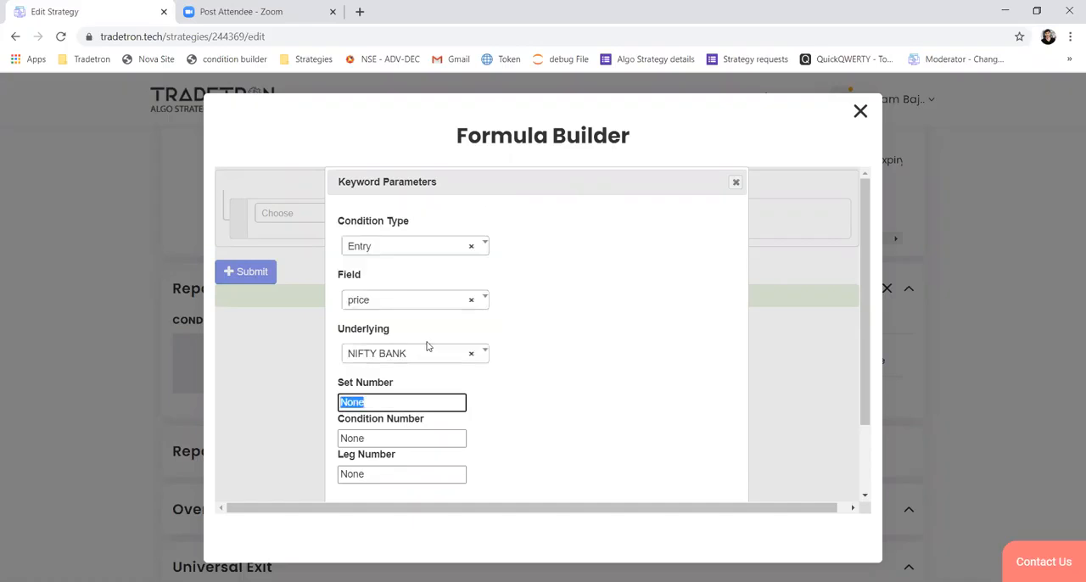
{"action": "mouse_move", "coordinate": [380, 391]}
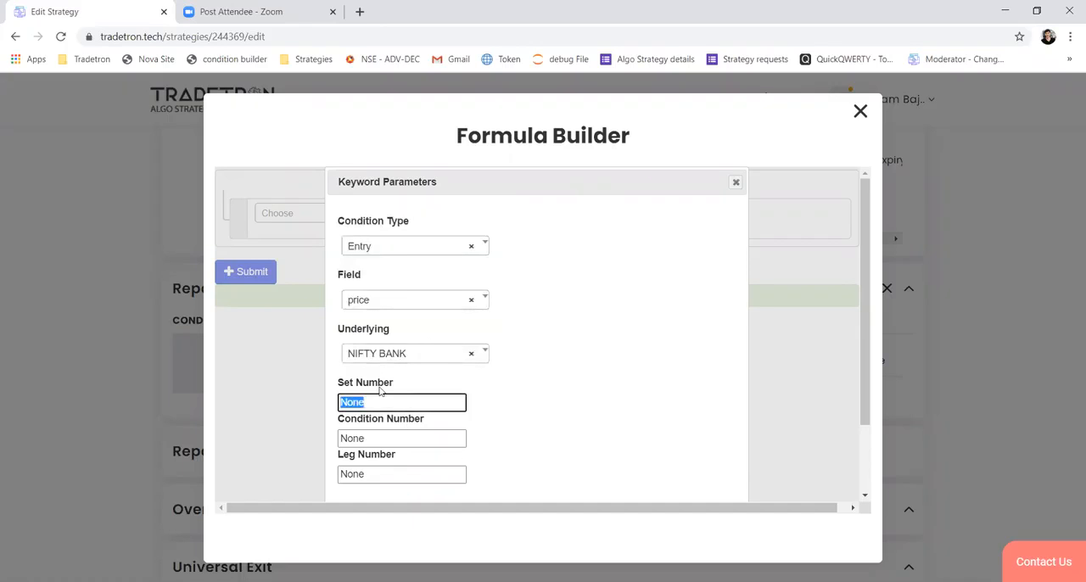
{"action": "left_click", "coordinate": [735, 182]}
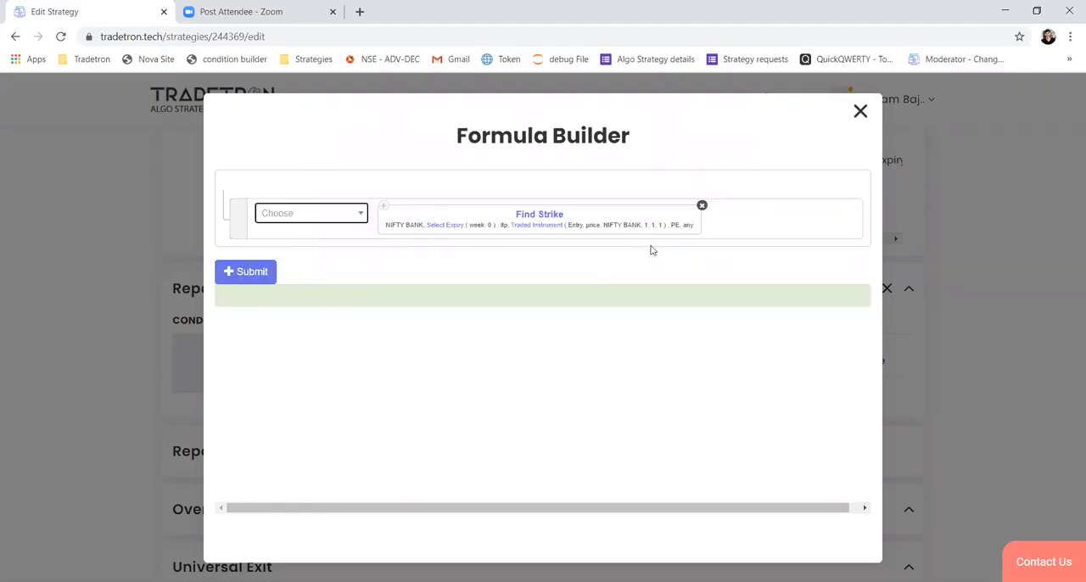
{"action": "mouse_move", "coordinate": [624, 256]}
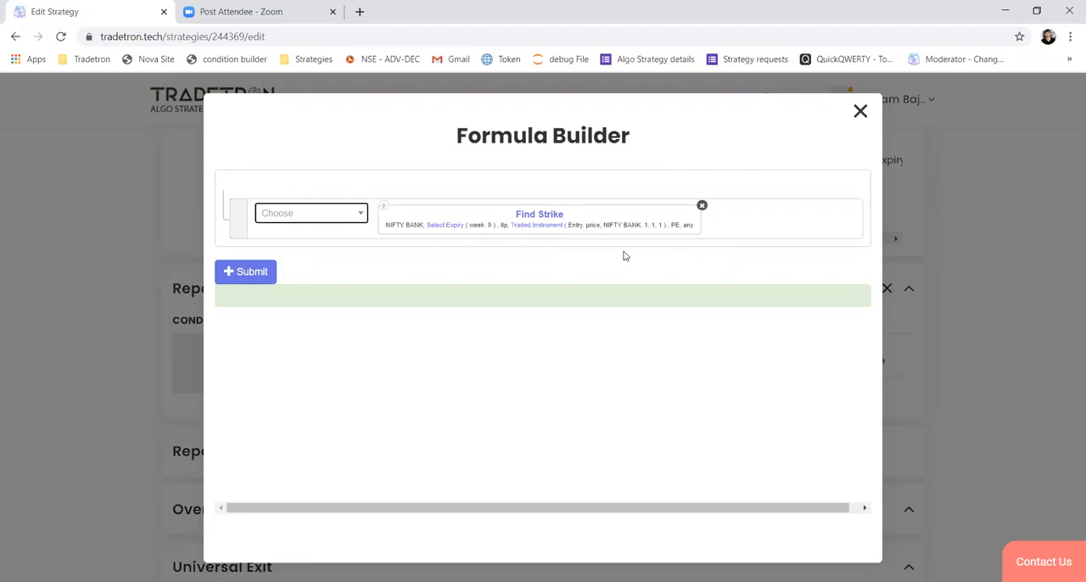
{"action": "scroll", "scroll_direction": "down", "scroll_amount": 3}
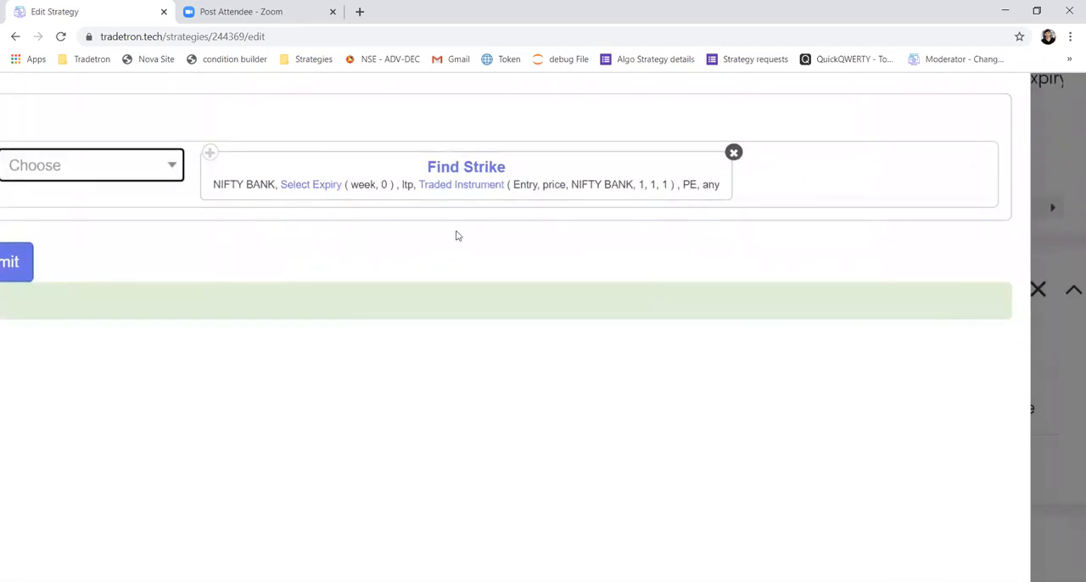
{"action": "mouse_move", "coordinate": [462, 240]}
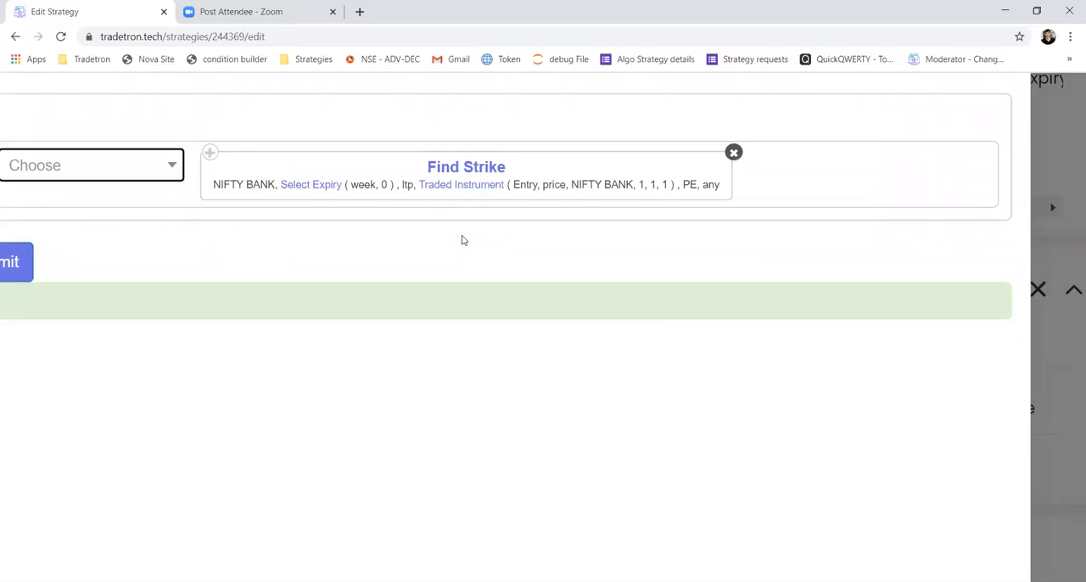
{"action": "mouse_move", "coordinate": [448, 270]}
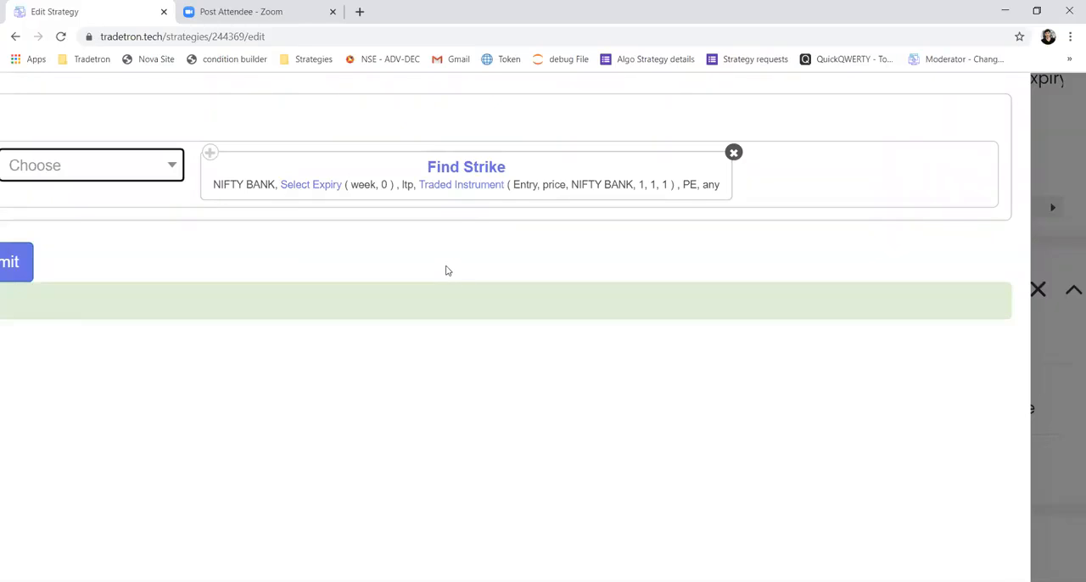
{"action": "mouse_move", "coordinate": [445, 207]}
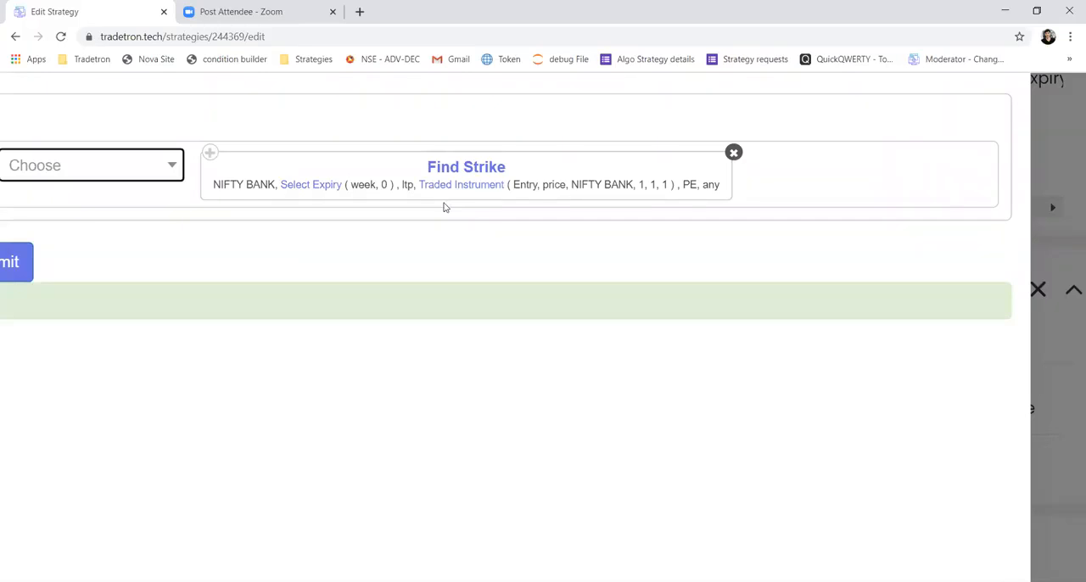